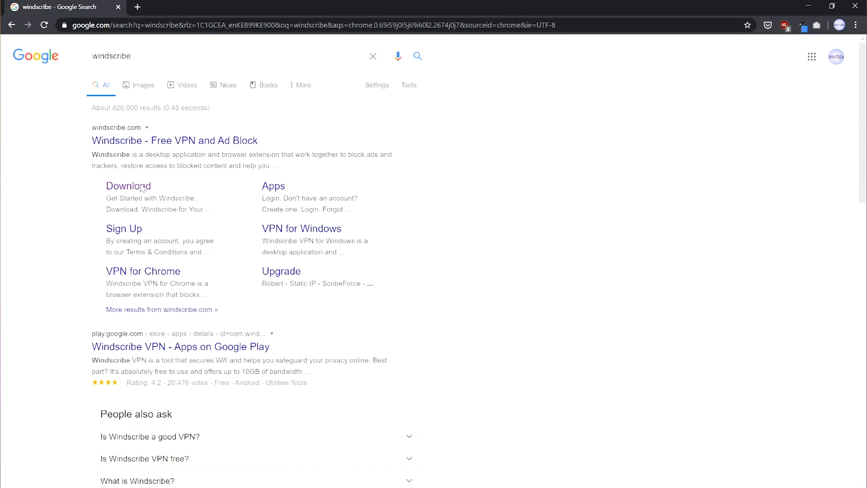
Go to the Windscribe download page and pick the Windows app under Windscribe for Your Computer
left_click(128, 186)
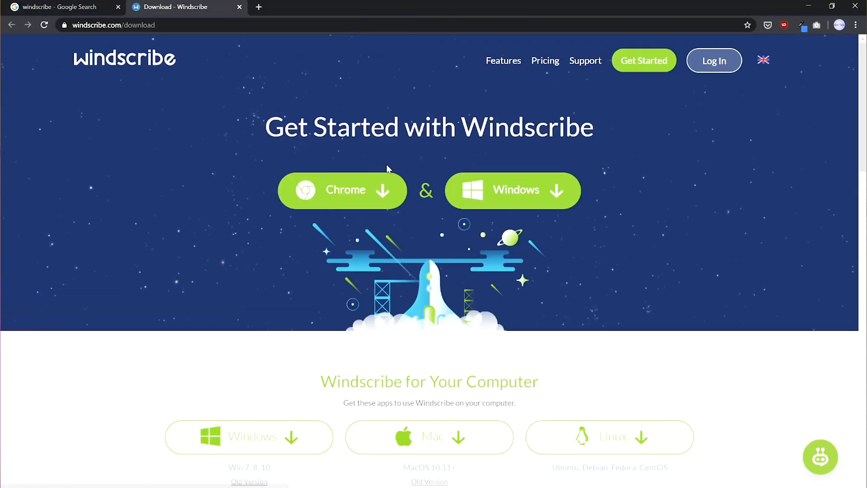
scroll("down", 3)
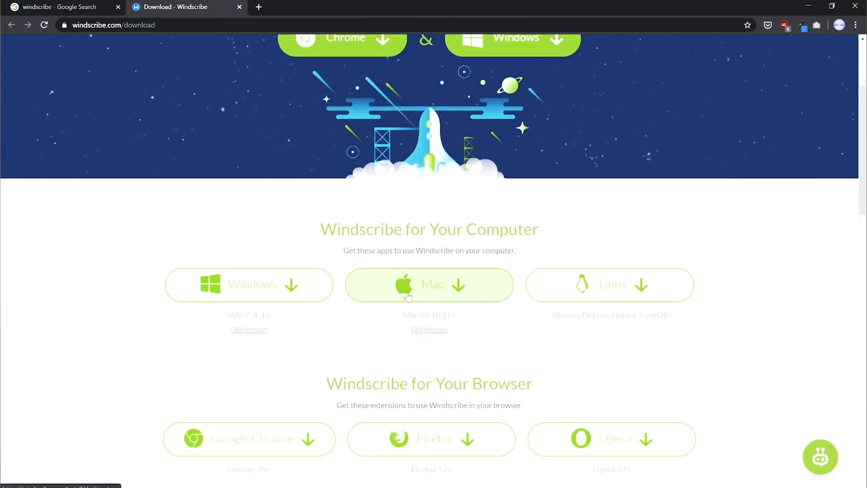
scroll("down", 3)
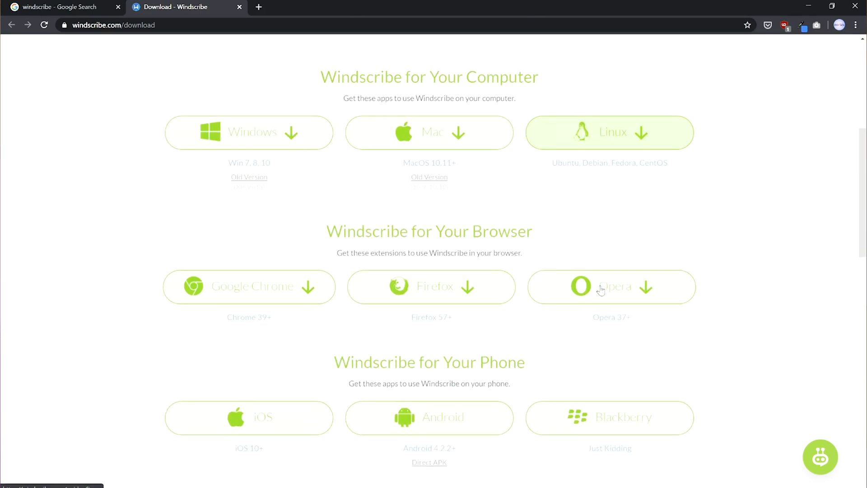
scroll("down", 3)
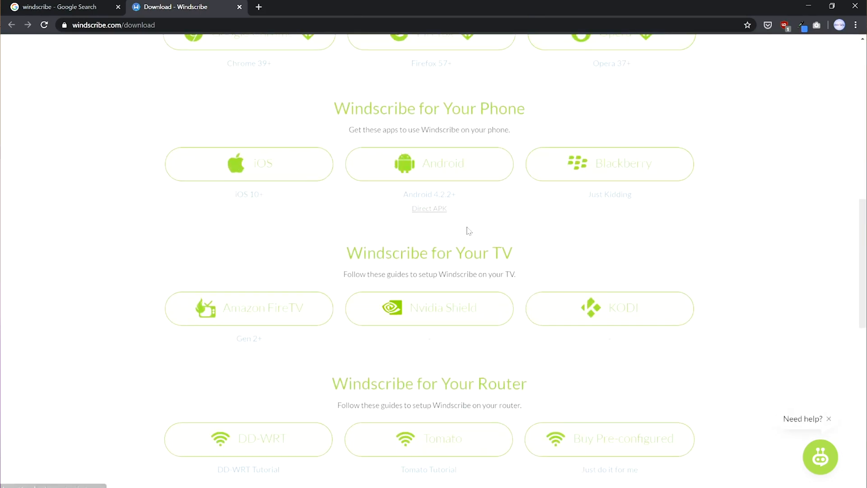
mouse_move(621, 186)
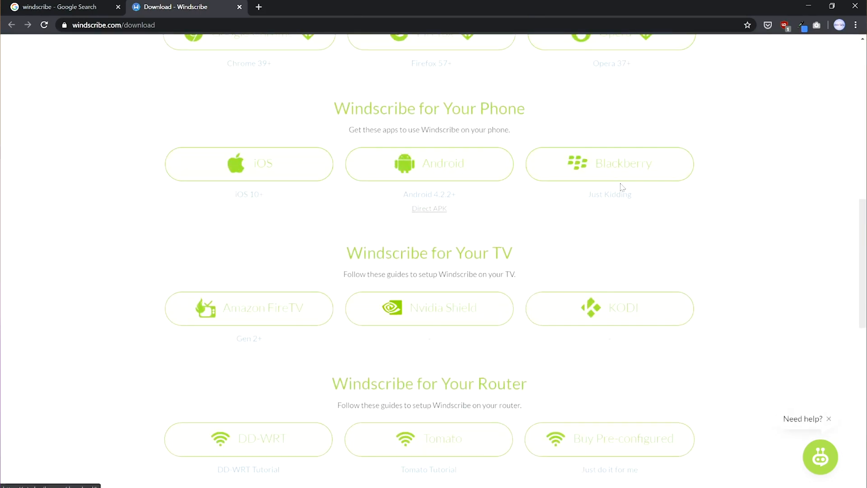
mouse_move(520, 221)
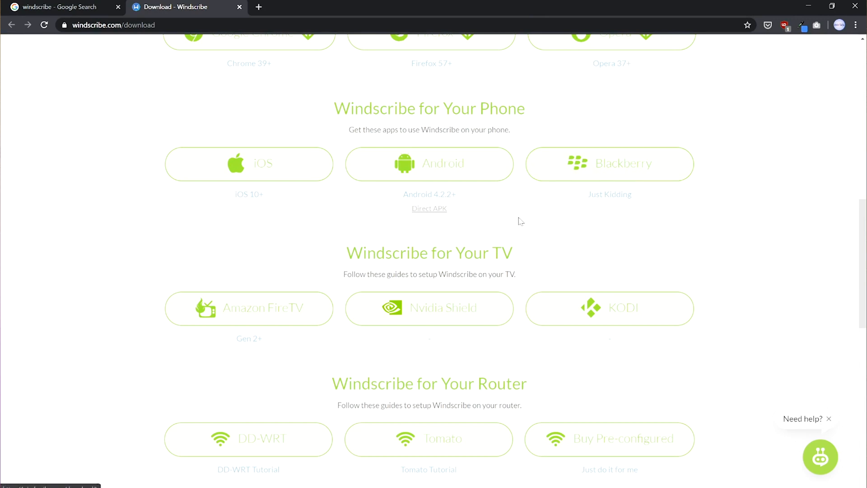
scroll("up", 3)
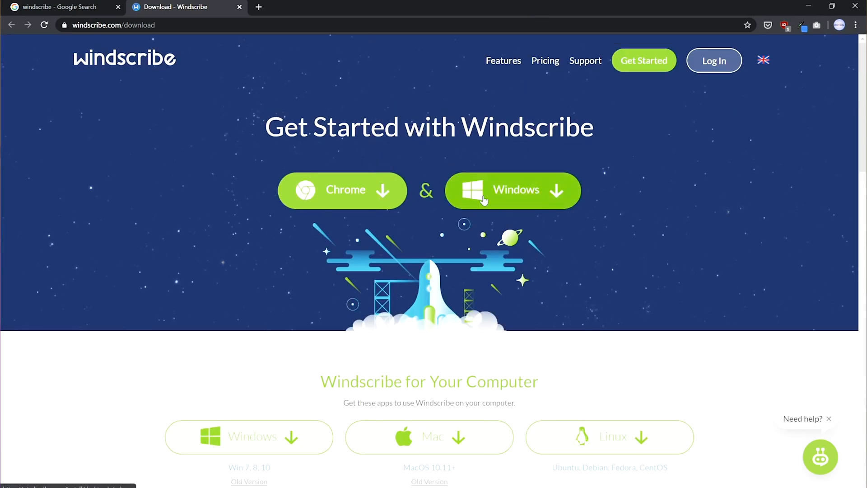
scroll("down", 3)
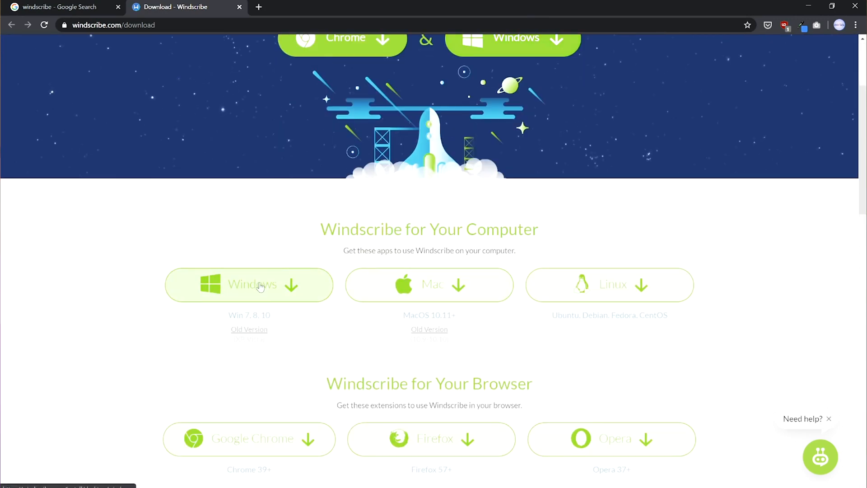
left_click(248, 285)
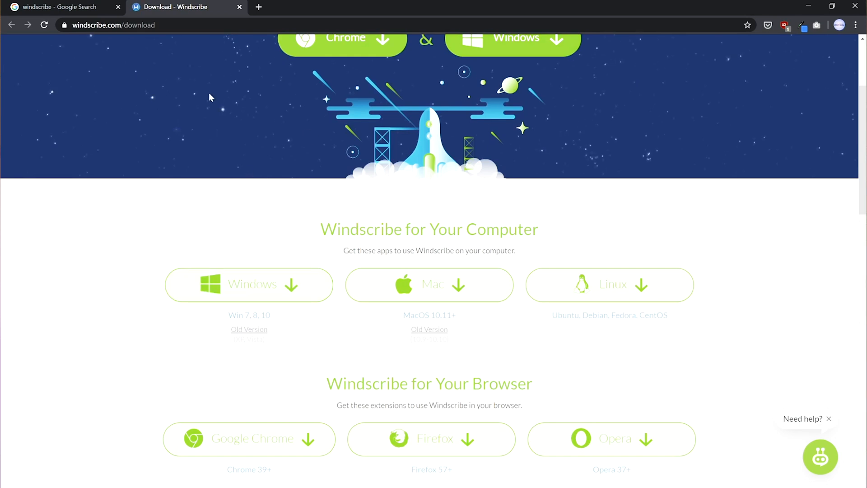
mouse_move(799, 34)
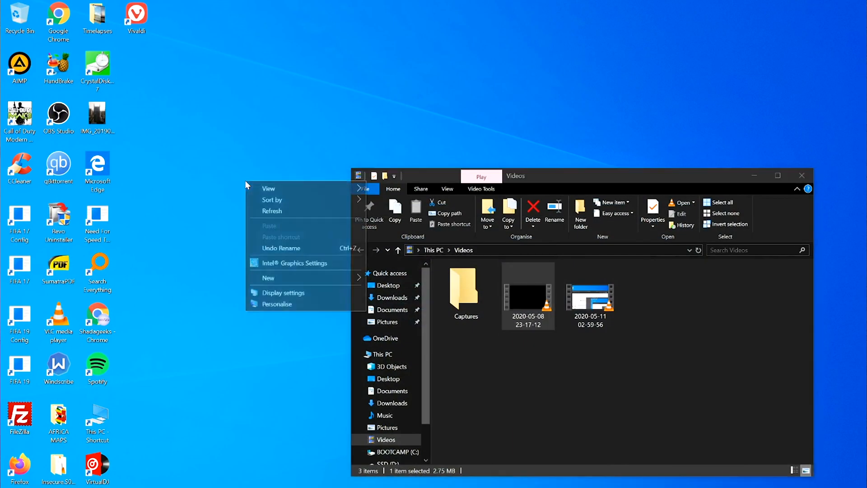
Return to the desktop and launch the Windscribe VPN app
left_click(147, 142)
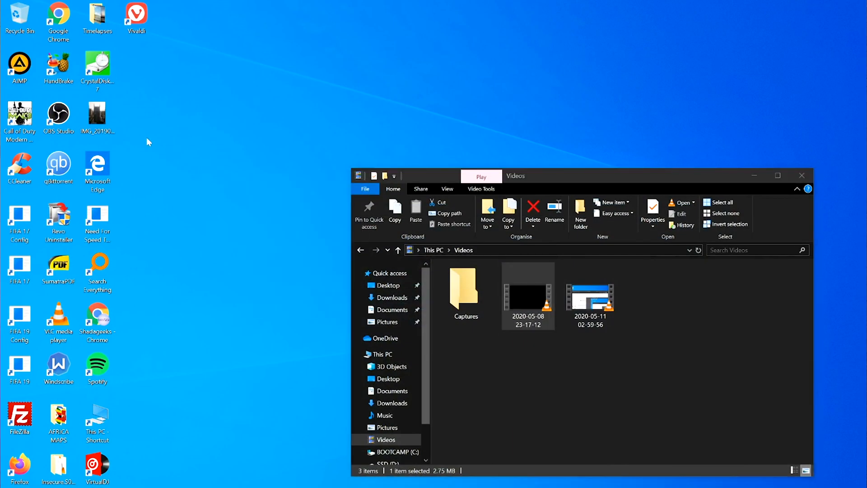
left_click(58, 364)
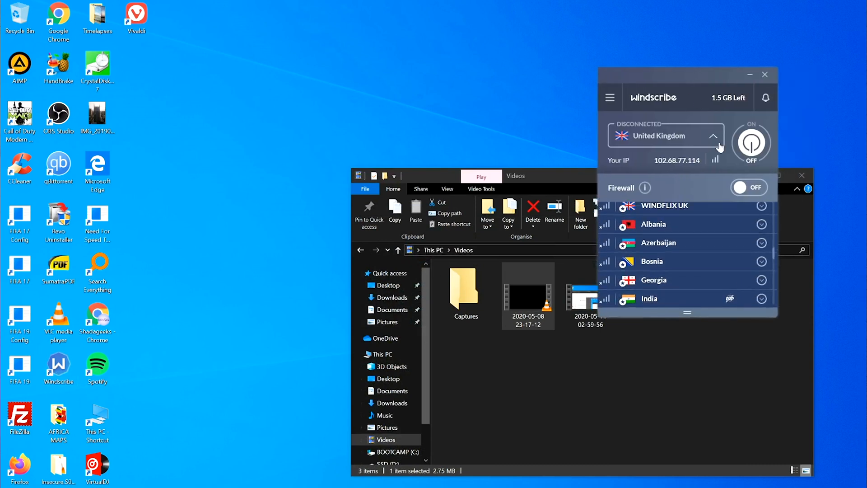
Browse up and down the Windscribe server location list, leaving United Kingdom chosen
scroll("down", 3)
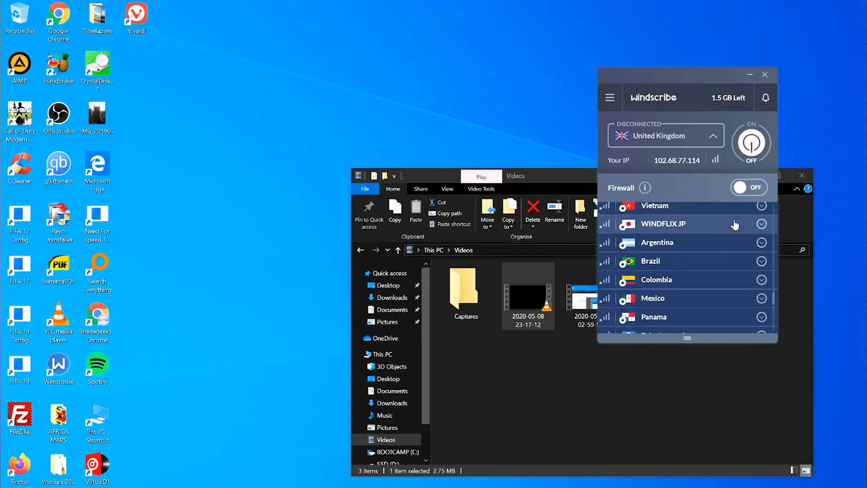
scroll("up", 3)
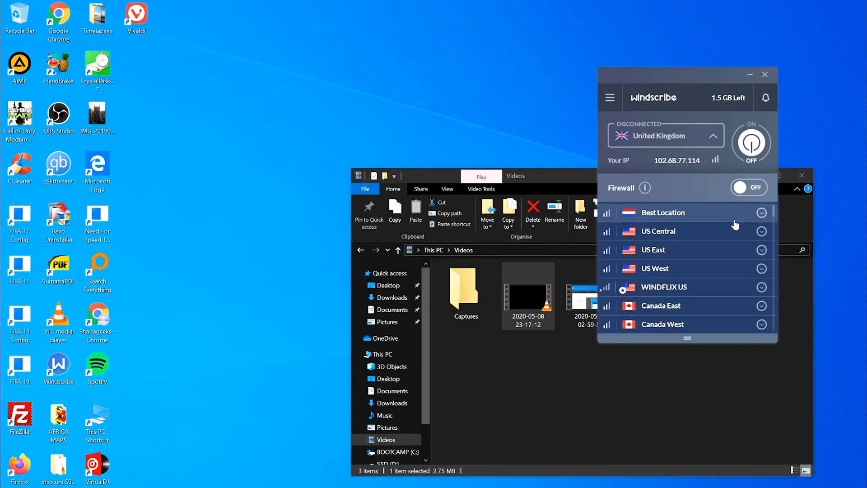
scroll("down", 3)
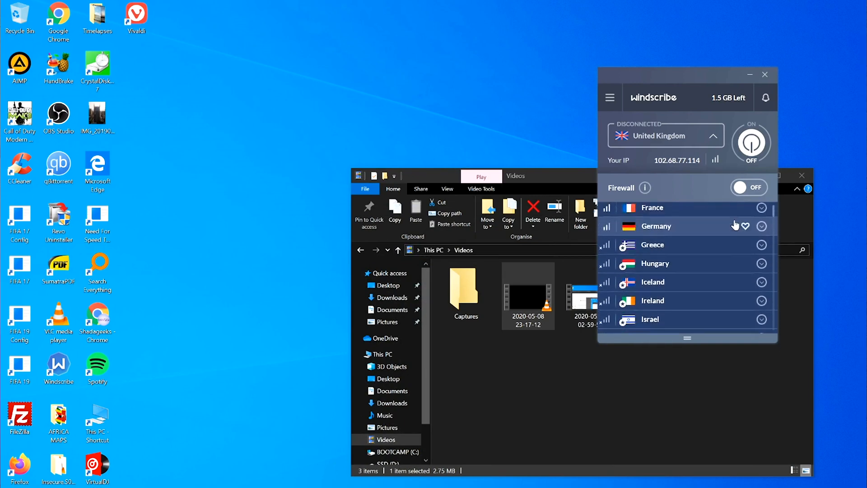
scroll("up", 3)
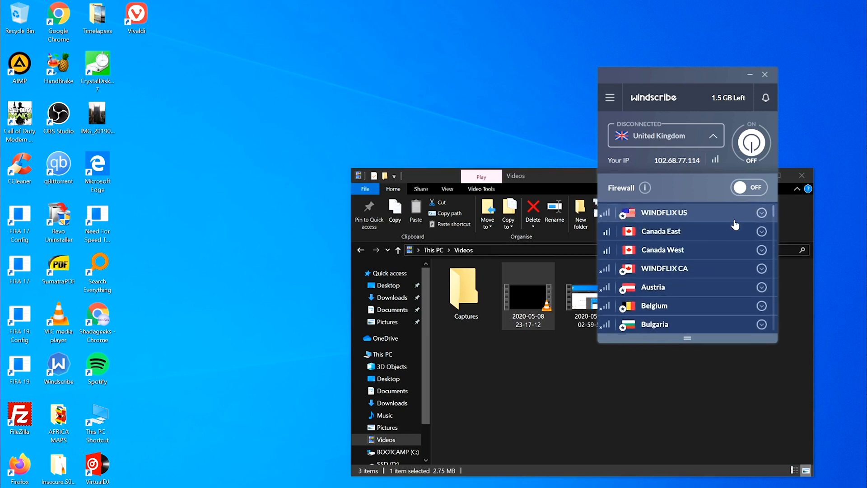
scroll("up", 3)
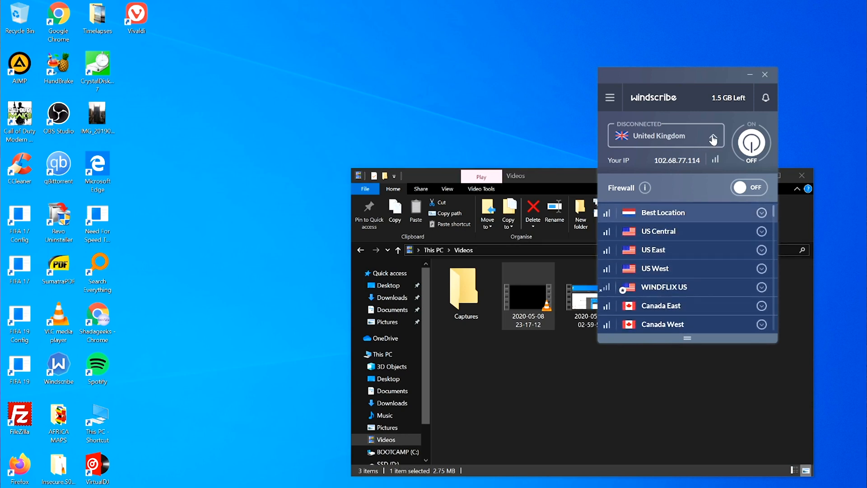
scroll("down", 3)
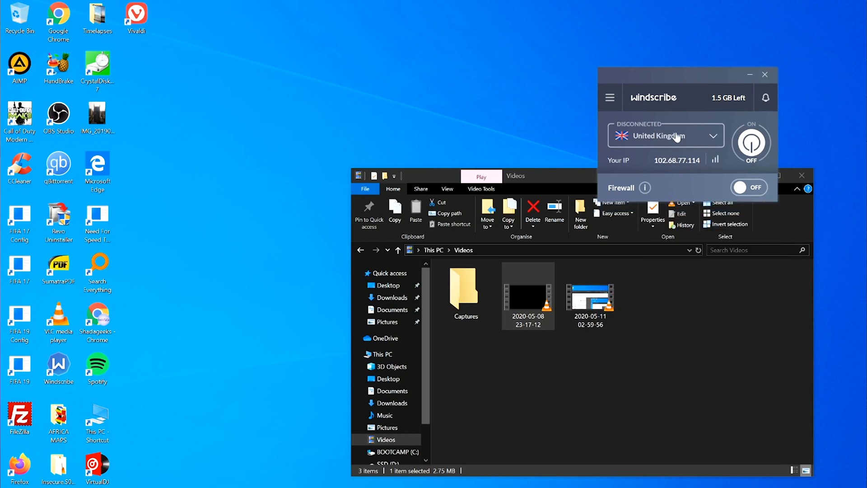
Connect Windscribe to United Kingdom with the Firewall switch turned ON
left_click(751, 144)
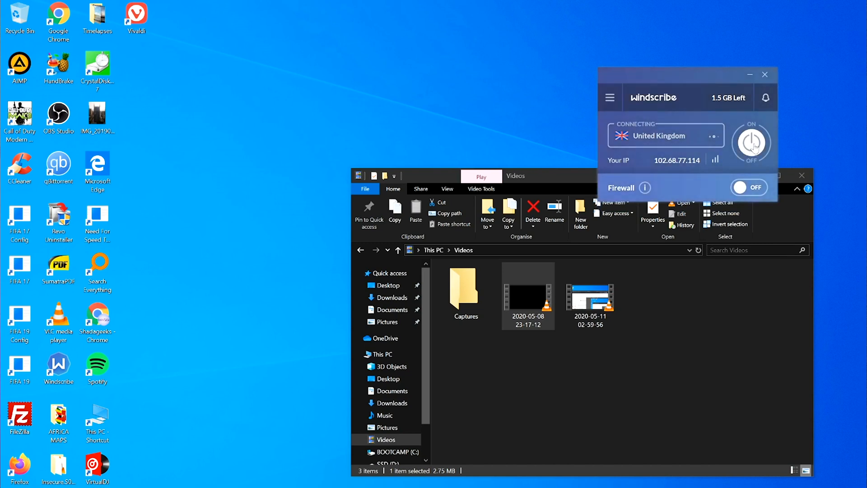
left_click(750, 187)
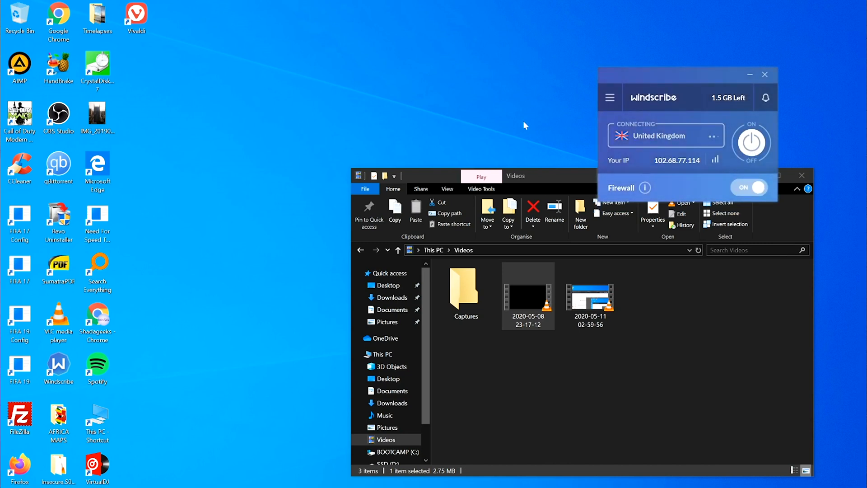
left_click(750, 142)
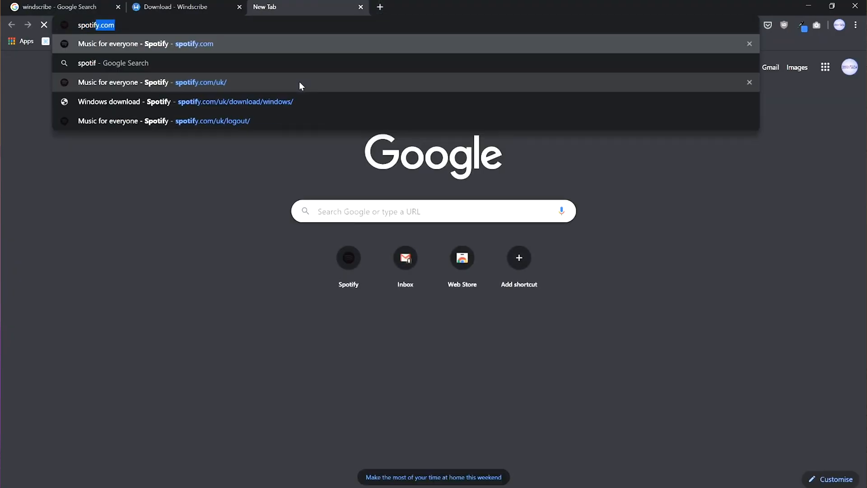
left_click(149, 83)
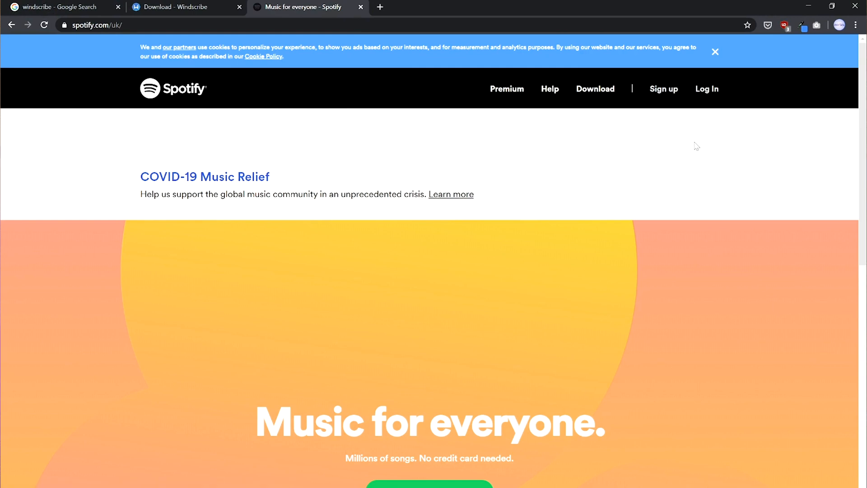
left_click(663, 88)
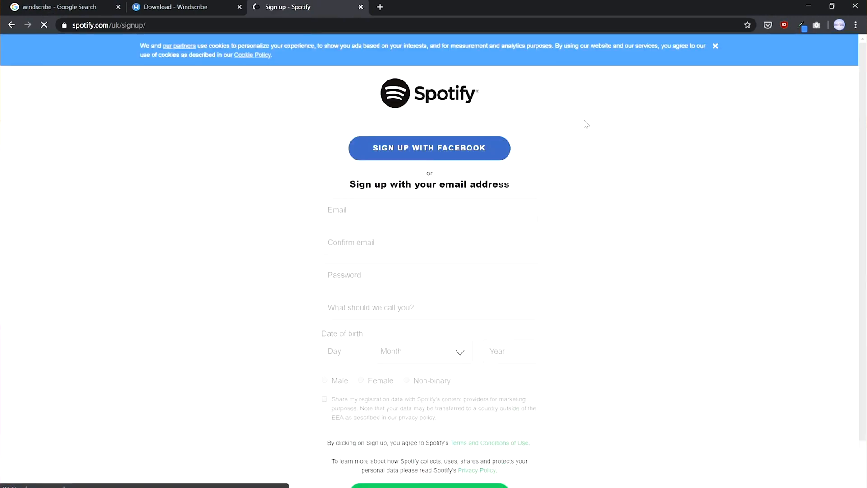
left_click(428, 210)
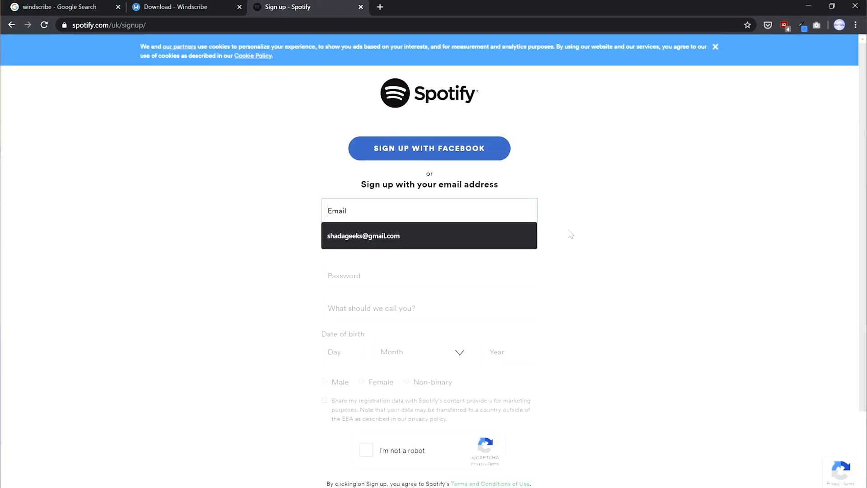
scroll("down", 3)
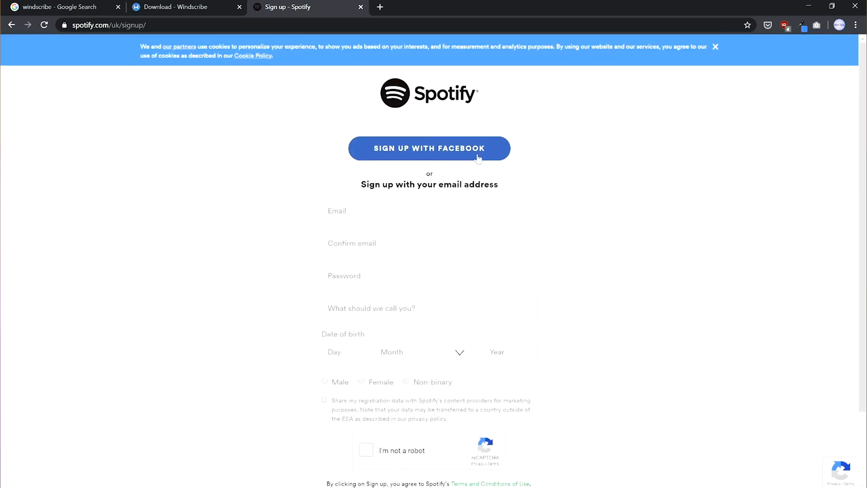
scroll("down", 3)
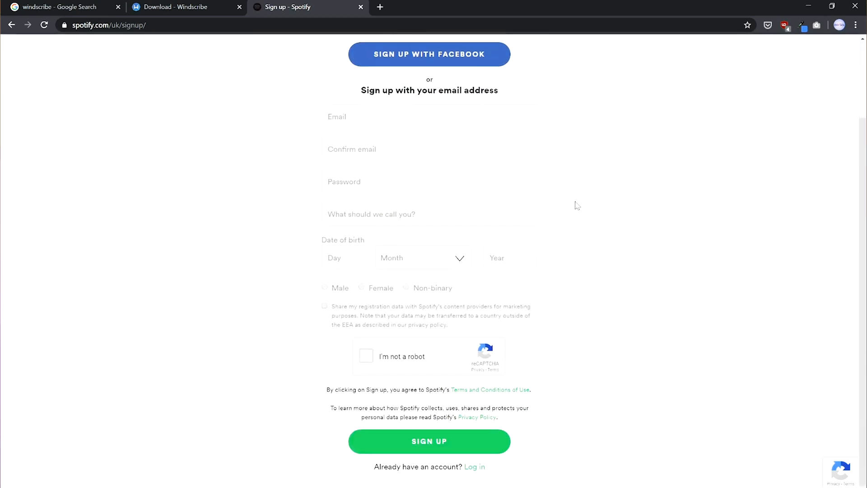
mouse_move(546, 485)
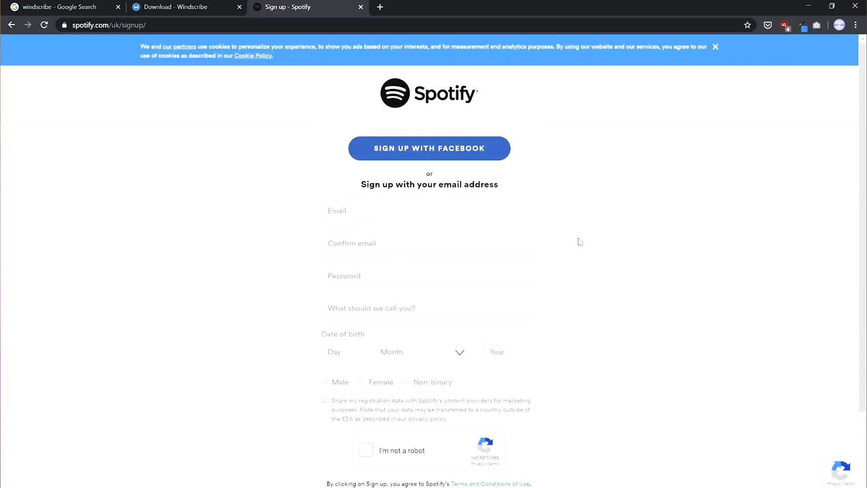
mouse_move(570, 193)
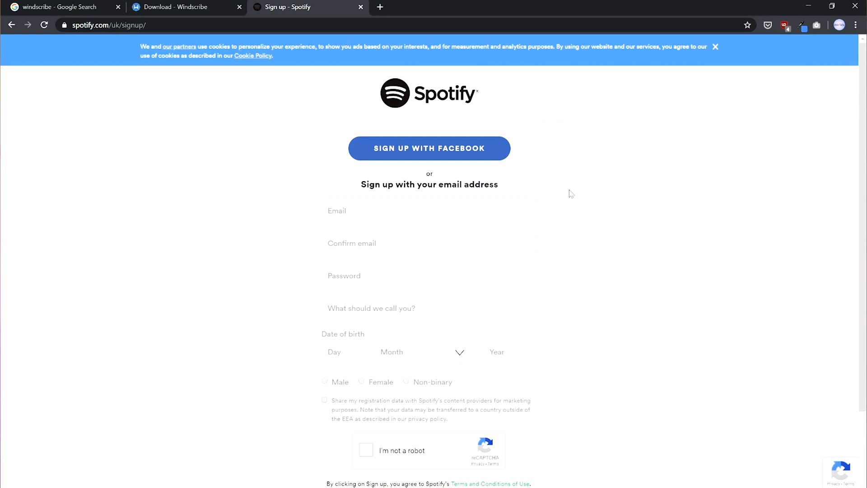
scroll("down", 3)
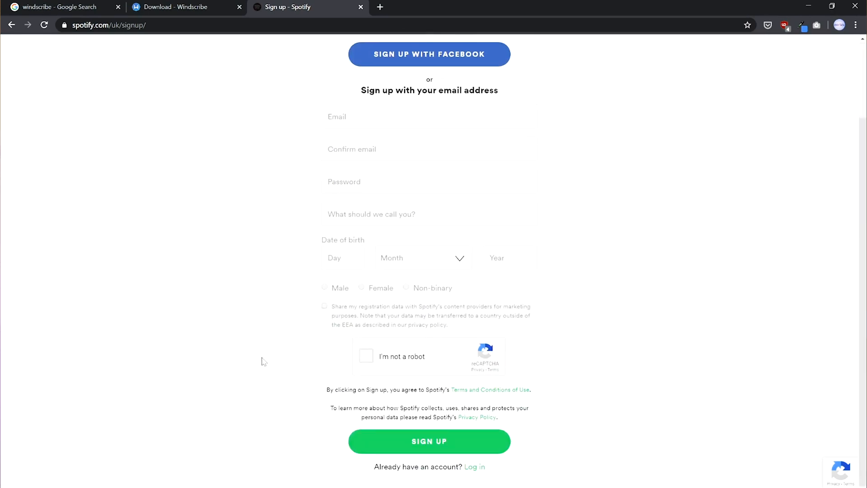
mouse_move(245, 36)
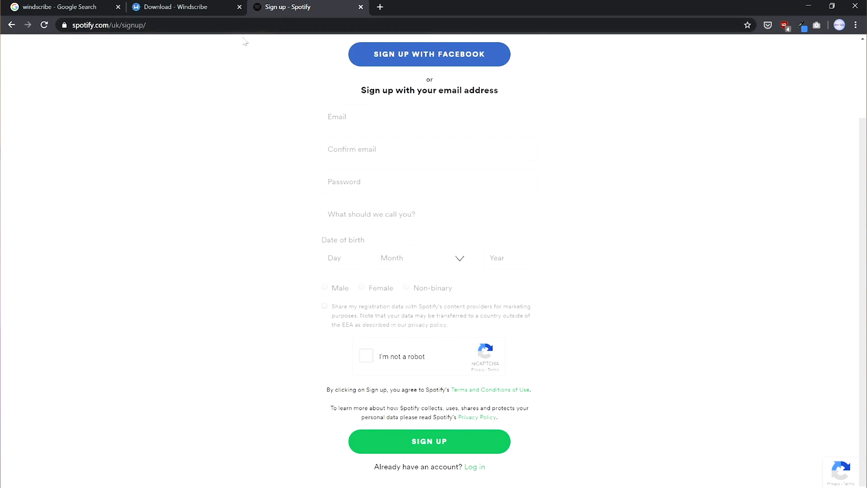
left_click(830, 5)
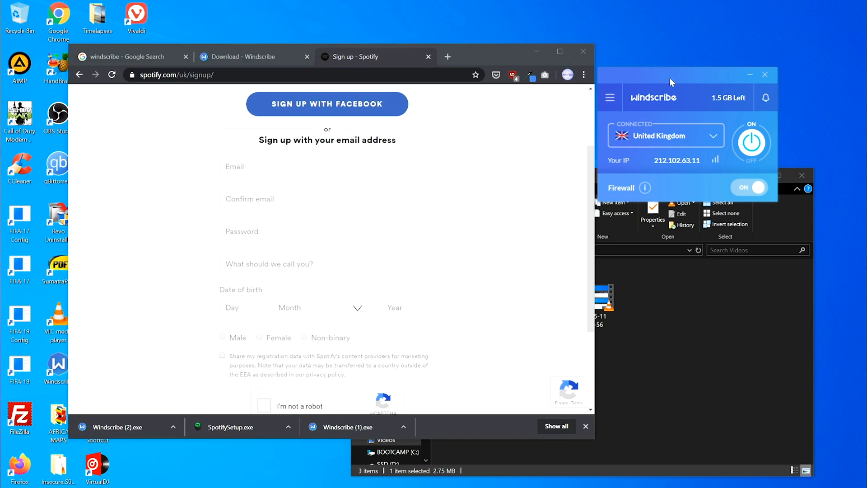
mouse_move(507, 224)
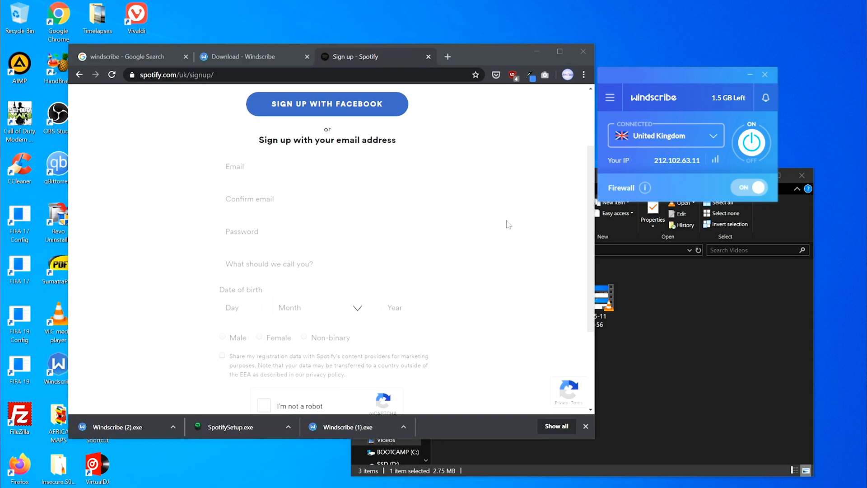
Scroll the Spotify sign-up page and dismiss its right-click context menu
scroll("down", 3)
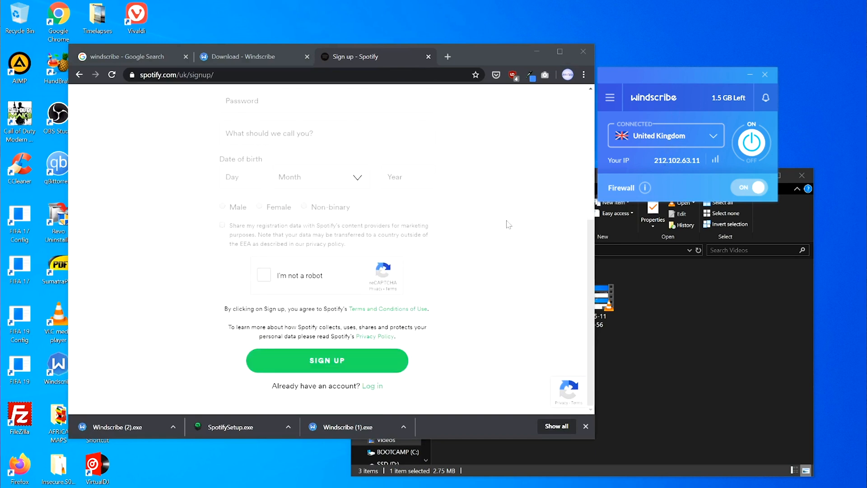
right_click(507, 213)
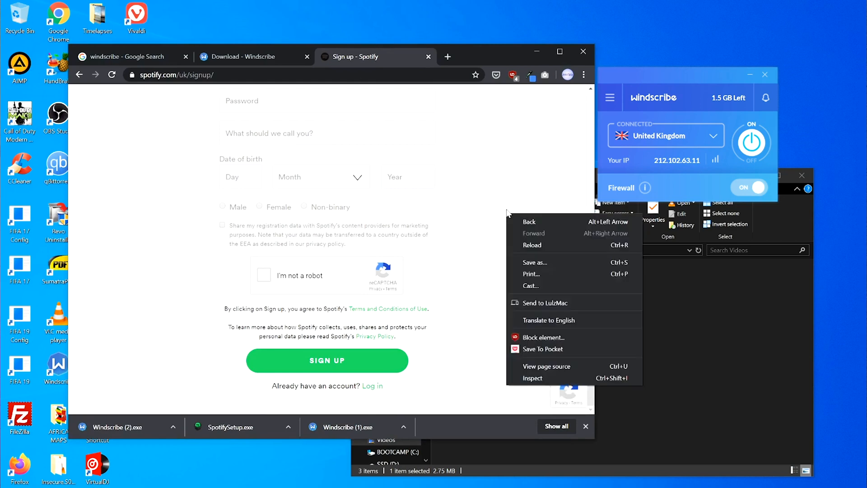
left_click(458, 367)
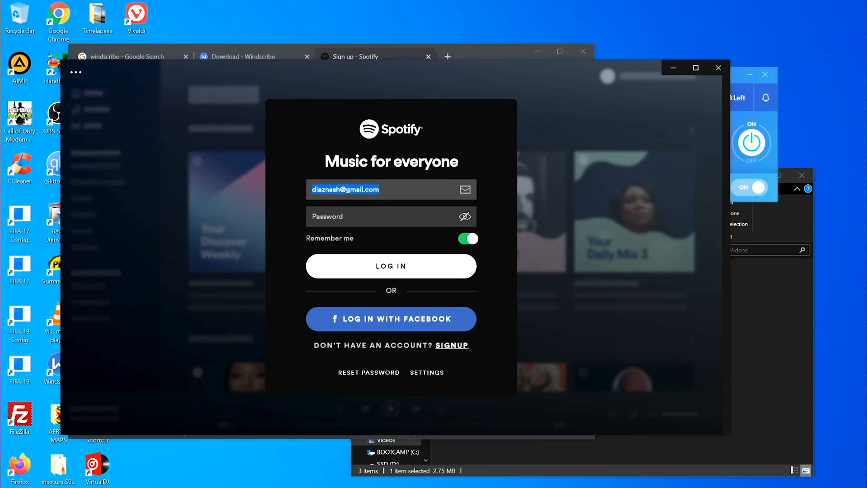
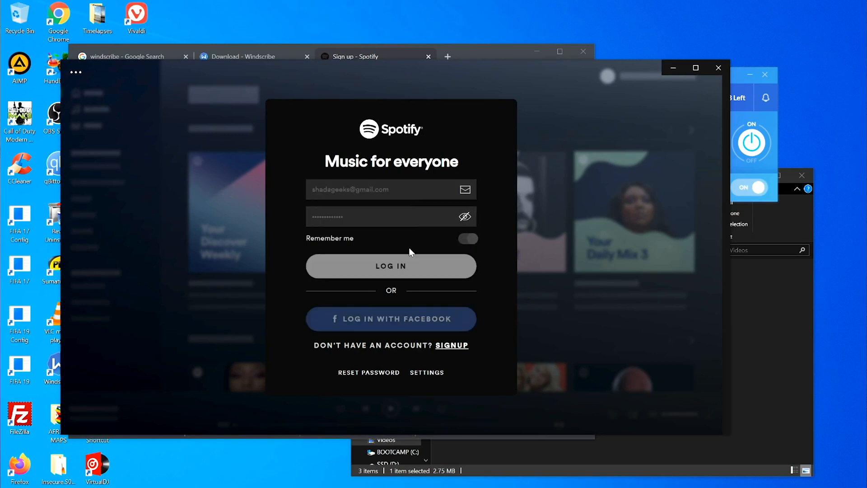
Enter the Spotify password and log in to the account
left_click(390, 266)
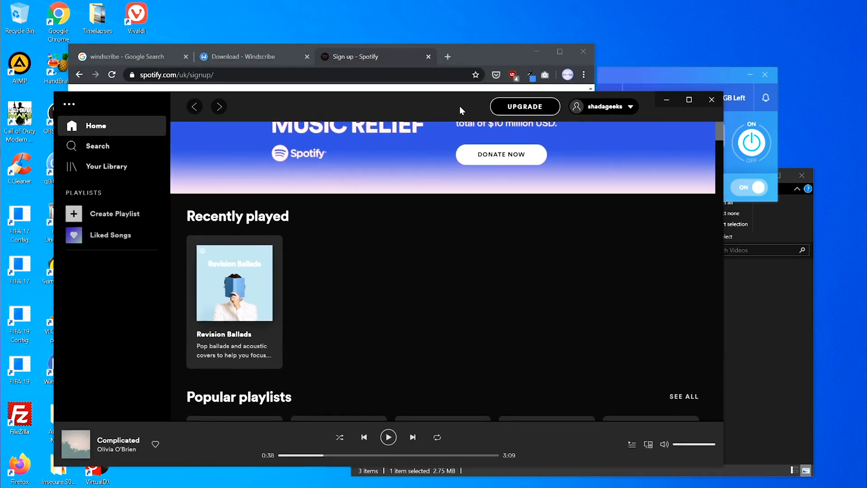
Disconnect the Windscribe UK VPN connection via its power button
left_click(751, 142)
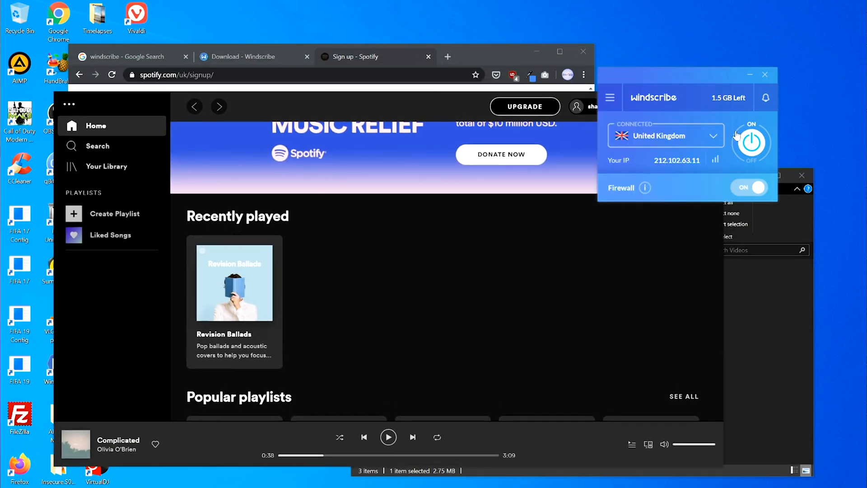
left_click(750, 143)
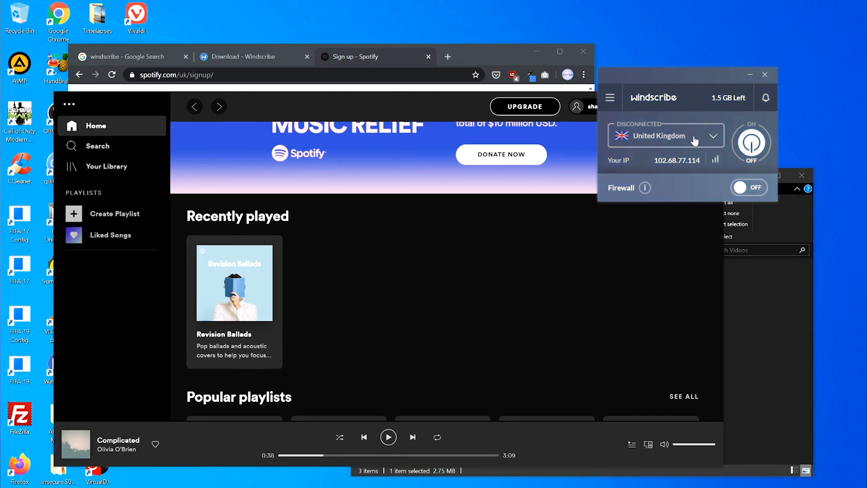
mouse_move(666, 138)
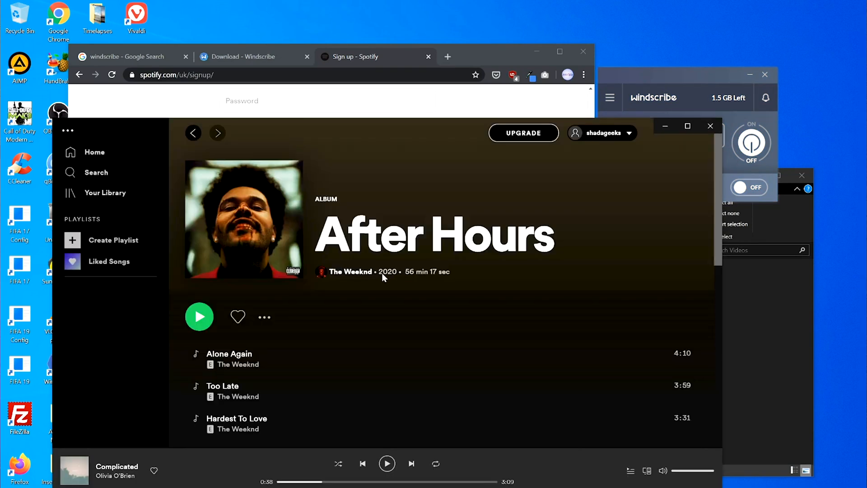
Browse the After Hours track list and skip ahead in the playing track Too Late
scroll("down", 3)
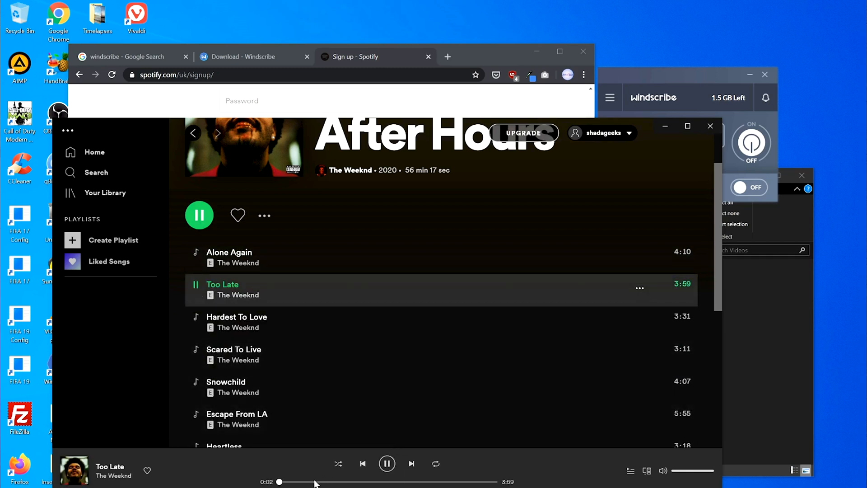
left_click(387, 463)
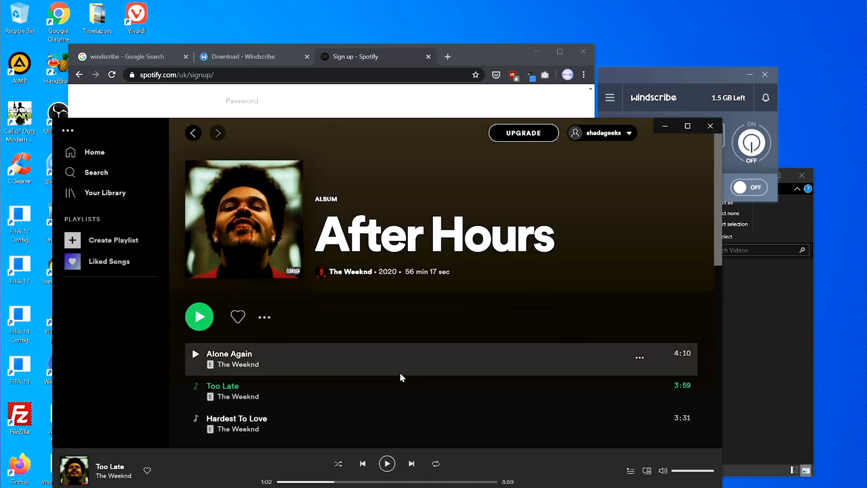
mouse_move(534, 173)
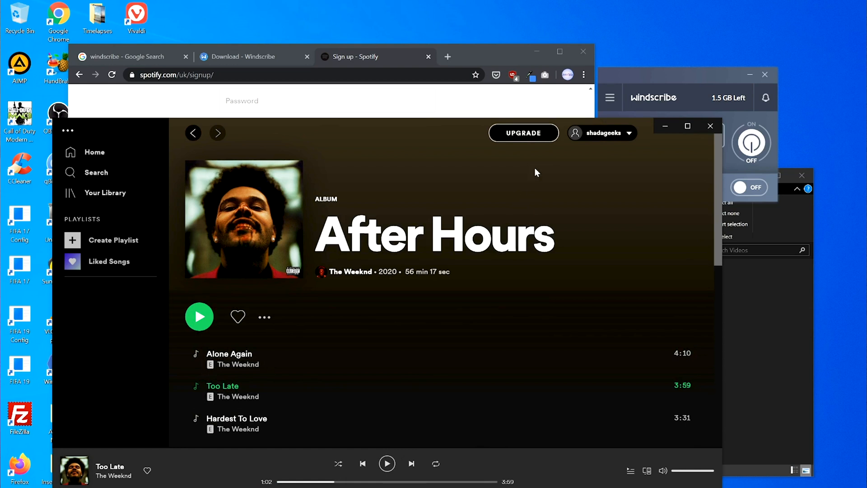
mouse_move(401, 391)
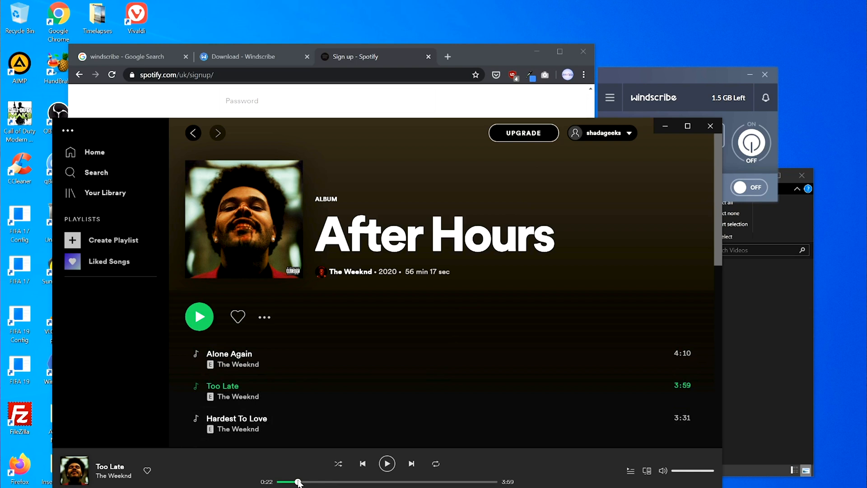
scroll("down", 3)
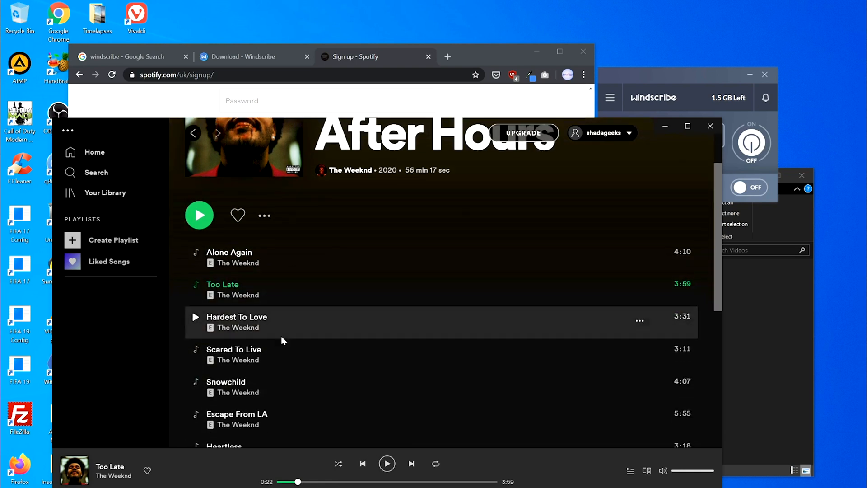
mouse_move(371, 354)
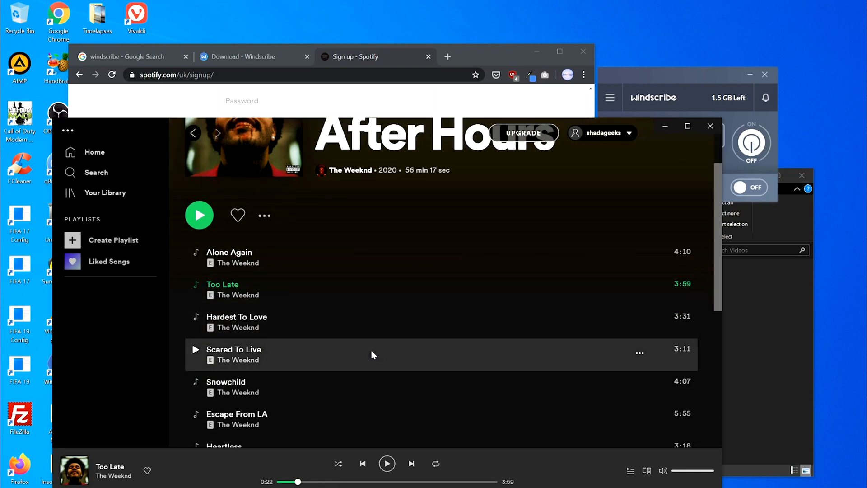
mouse_move(396, 367)
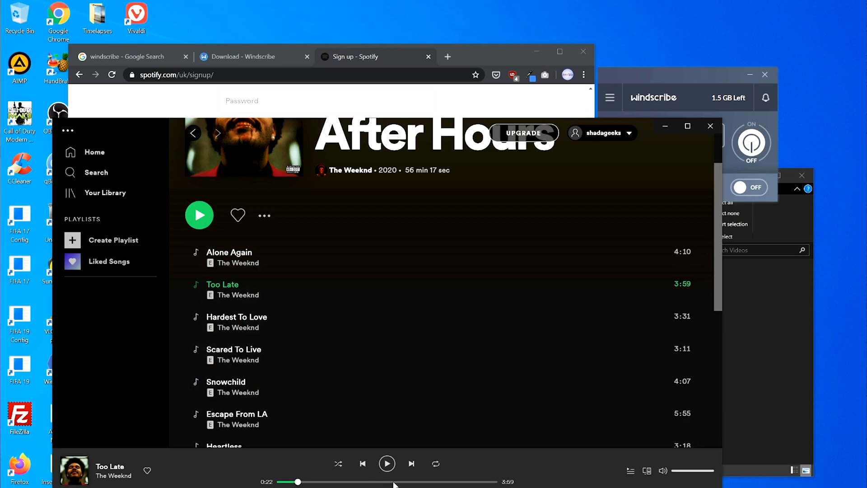
mouse_move(425, 321)
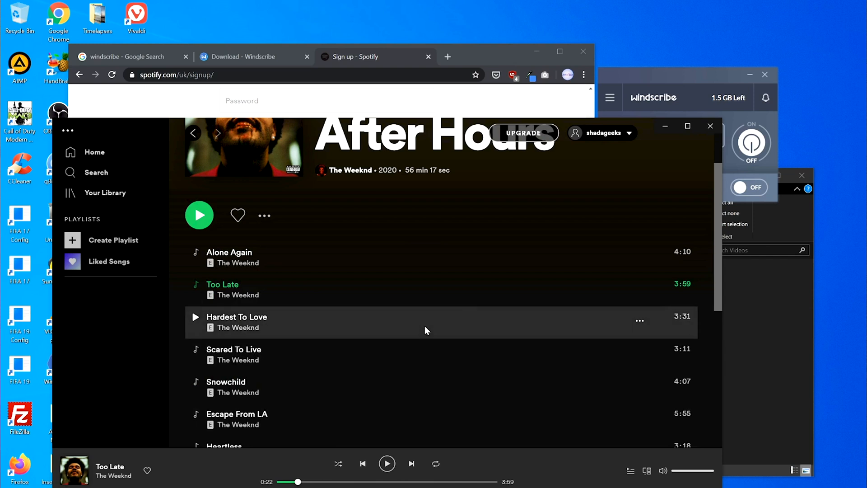
mouse_move(456, 484)
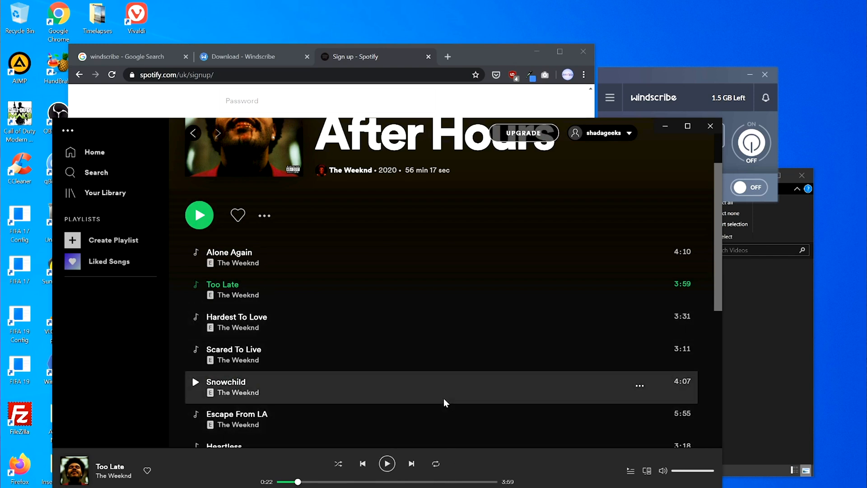
mouse_move(359, 476)
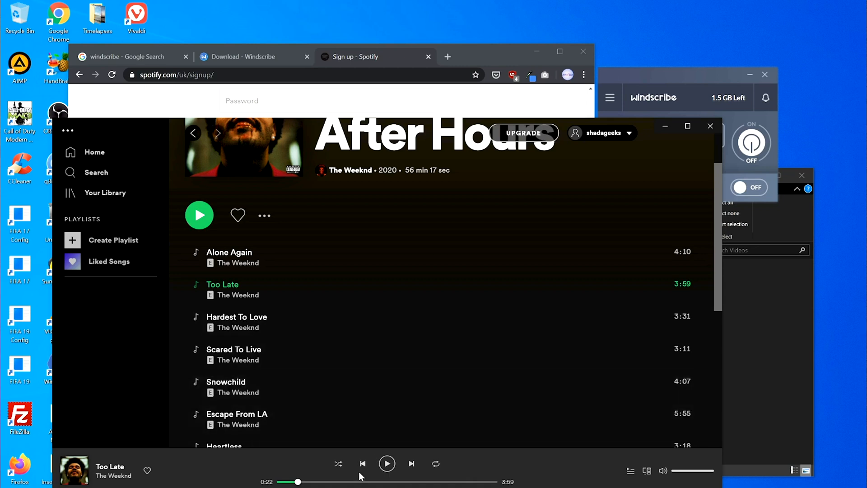
scroll("up", 3)
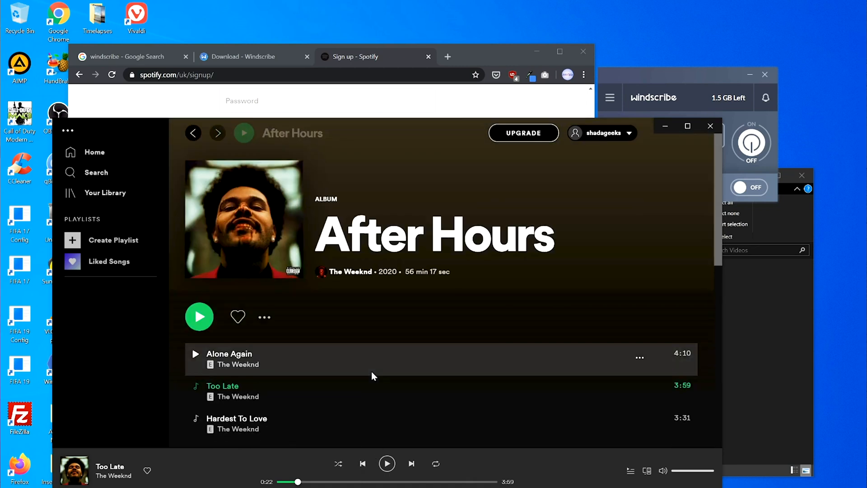
mouse_move(358, 369)
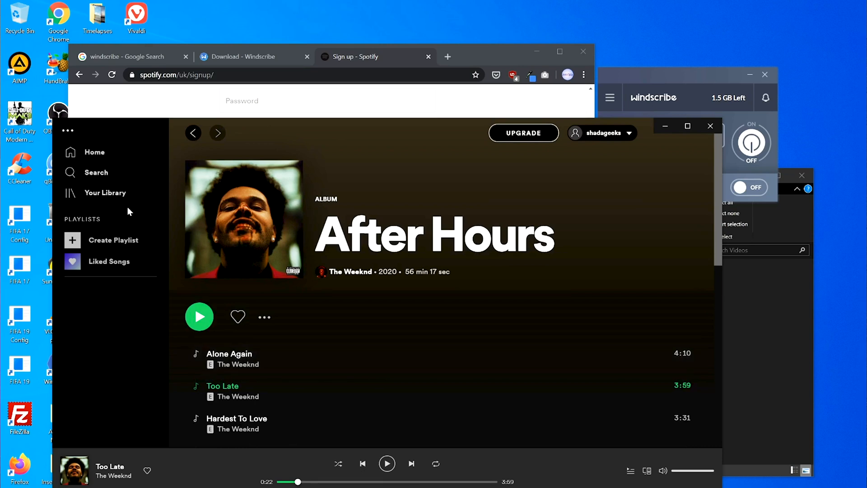
scroll("down", 3)
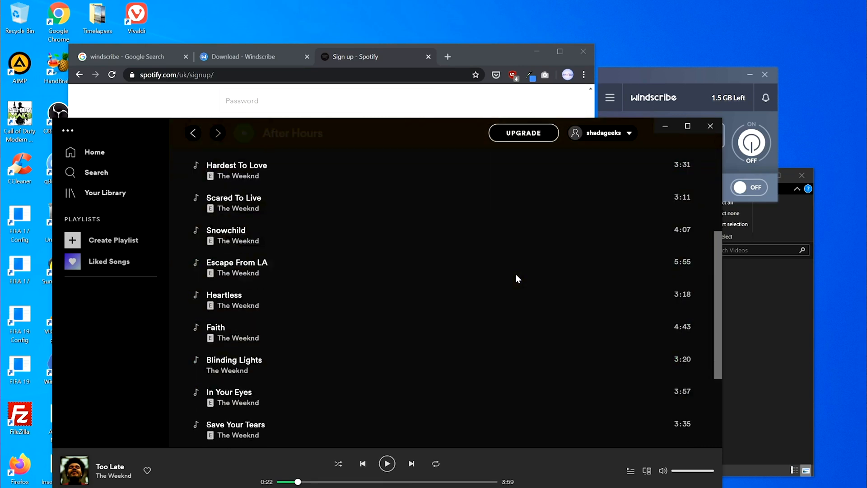
scroll("down", 3)
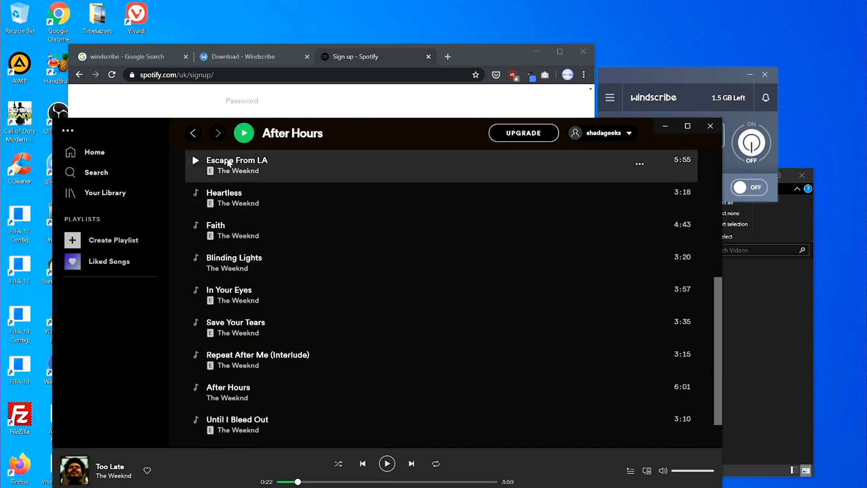
Return to Spotify's Home page of recommended playlists
left_click(95, 152)
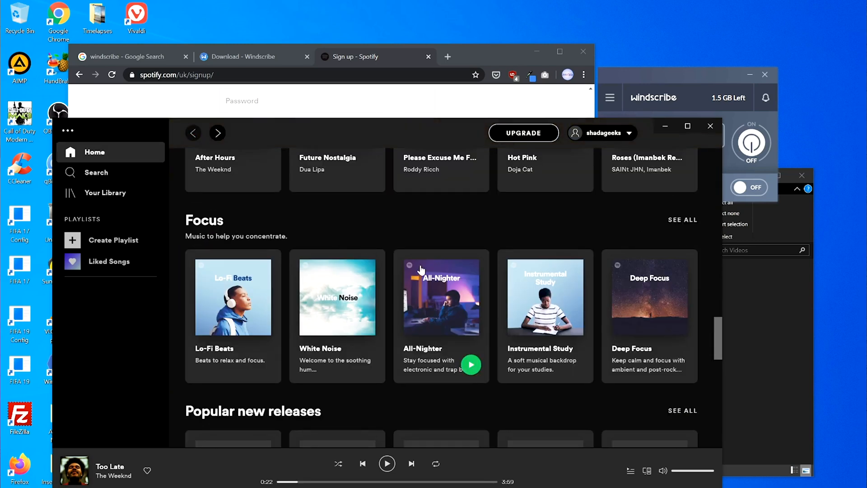
scroll("down", 3)
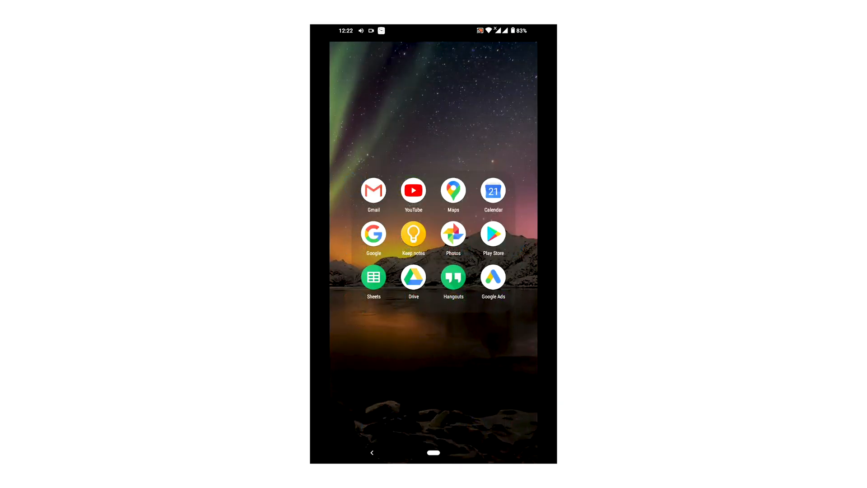
Search the Play Store for 'winds' and choose the Windscribe VPN suggestion
left_click(492, 232)
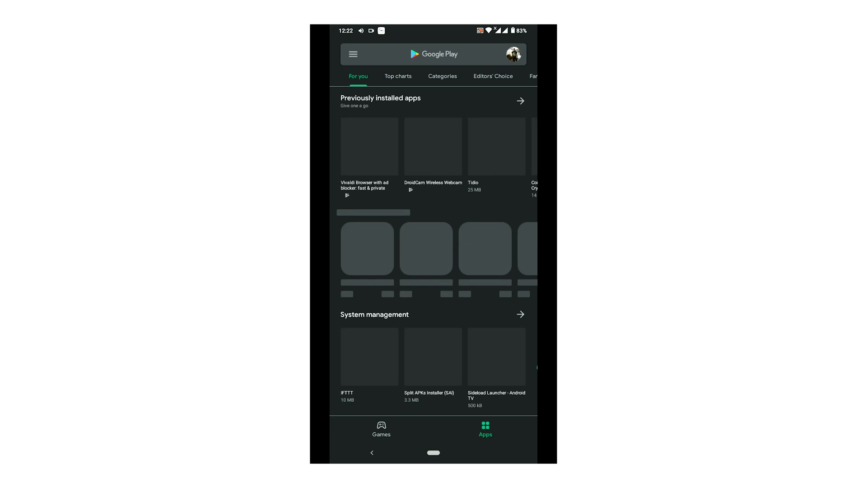
left_click(433, 54)
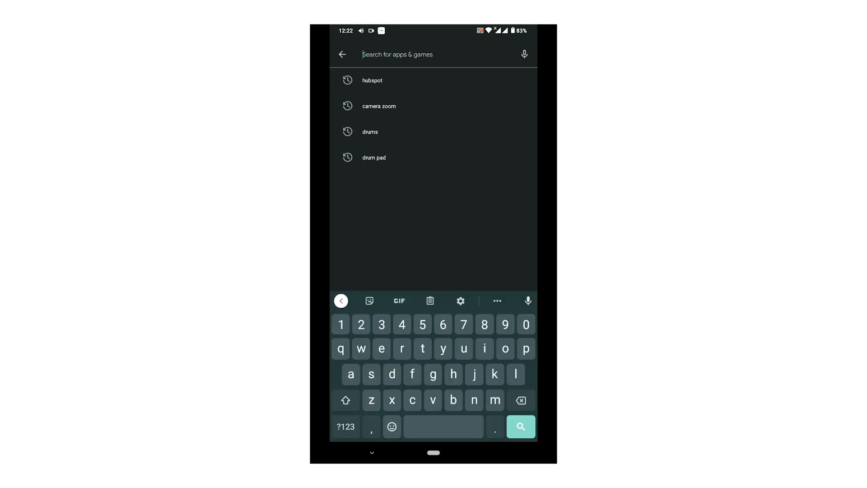
type("windscr")
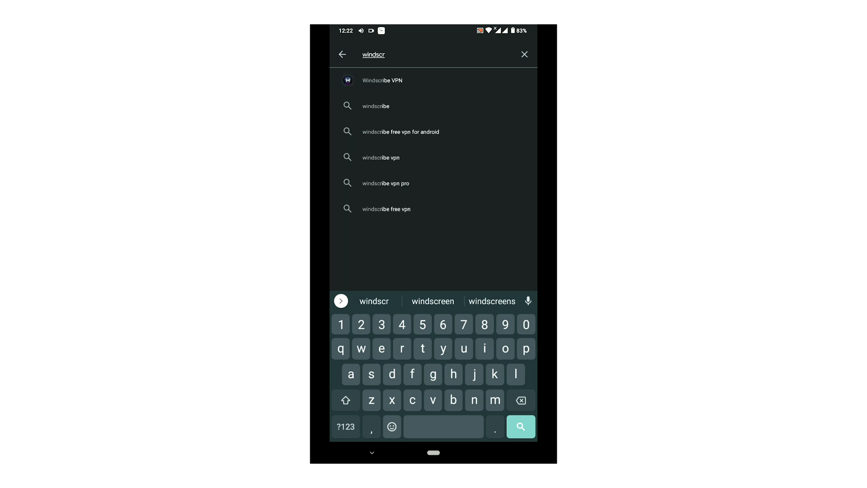
left_click(382, 81)
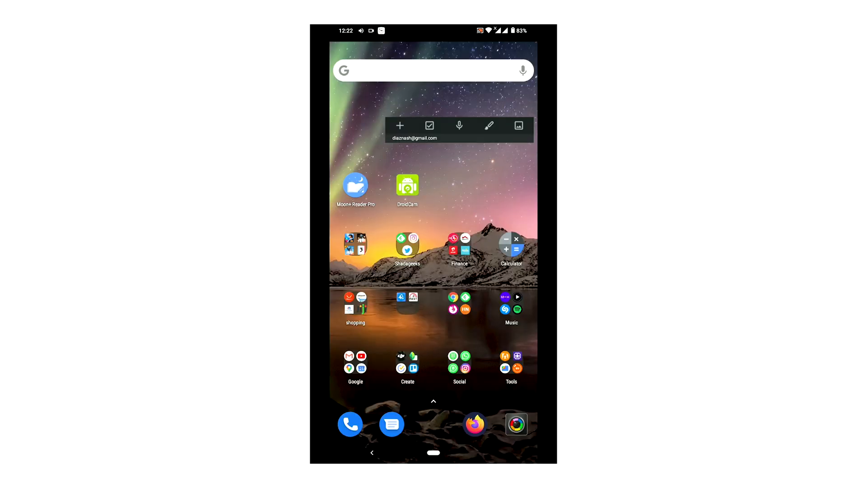
Search the web in Firefox for a Spotify APK download
left_click(474, 423)
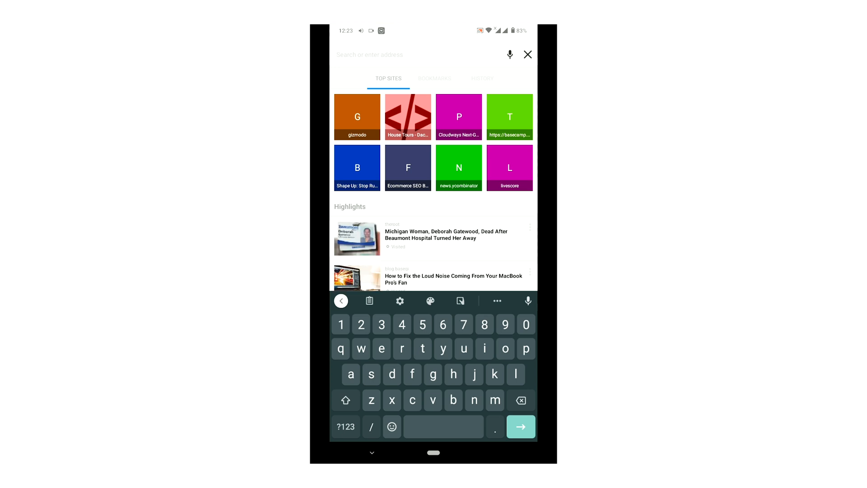
type("spotify.com")
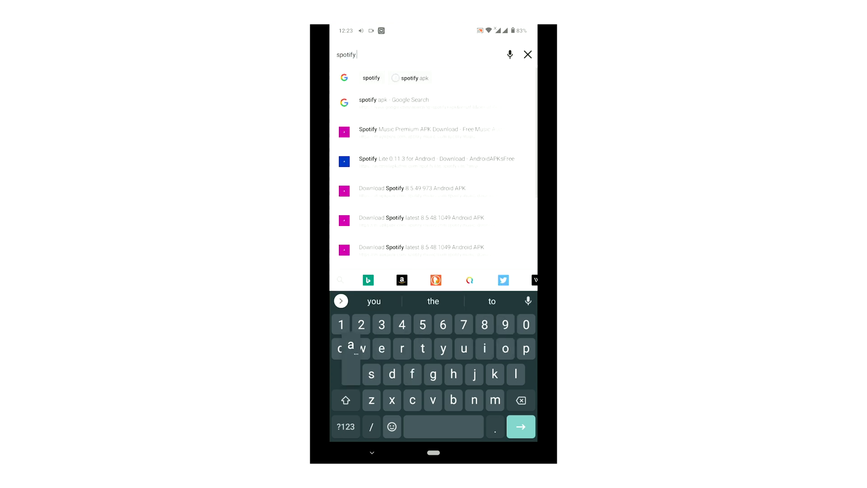
type("ap")
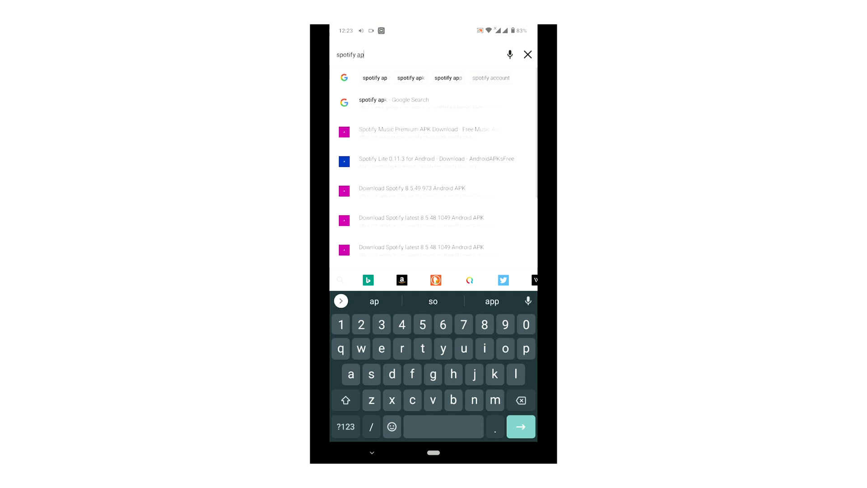
left_click(435, 130)
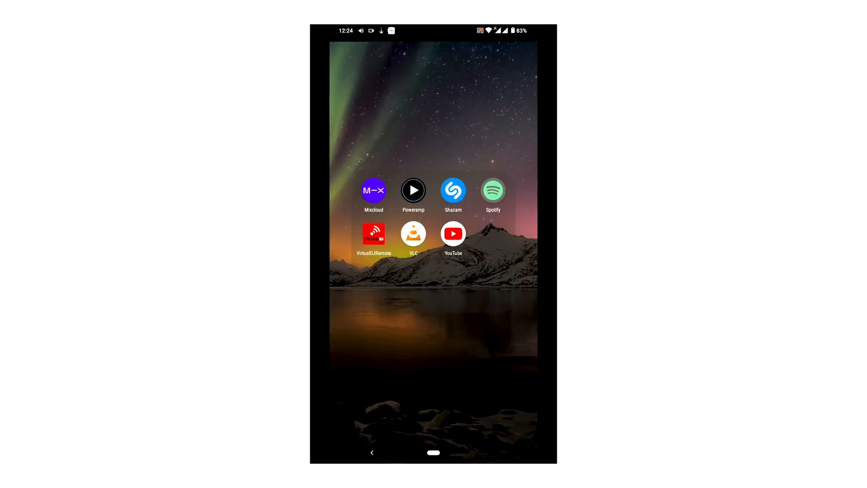
Launch Spotify on the phone, scroll its Home feed and browse the Search page categories
left_click(492, 190)
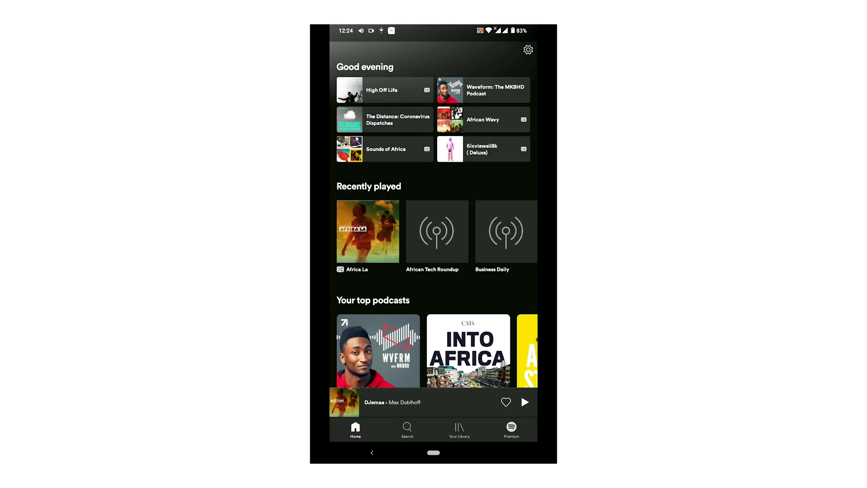
scroll("down", 3)
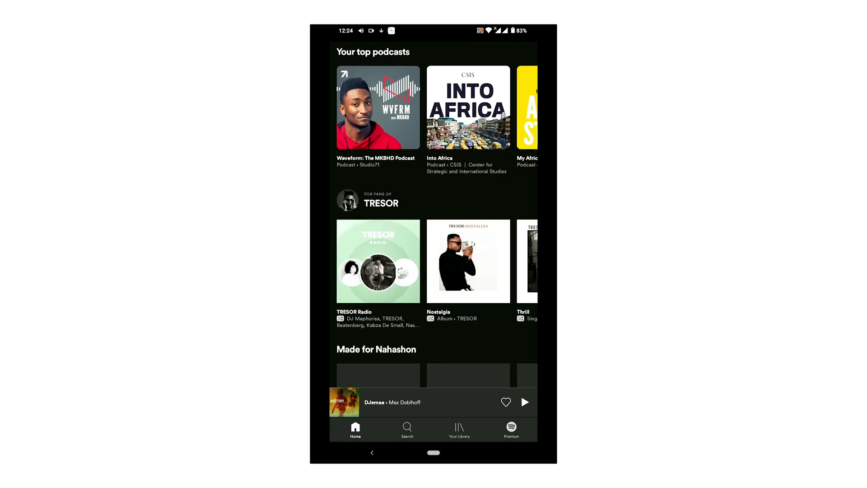
scroll("up", 3)
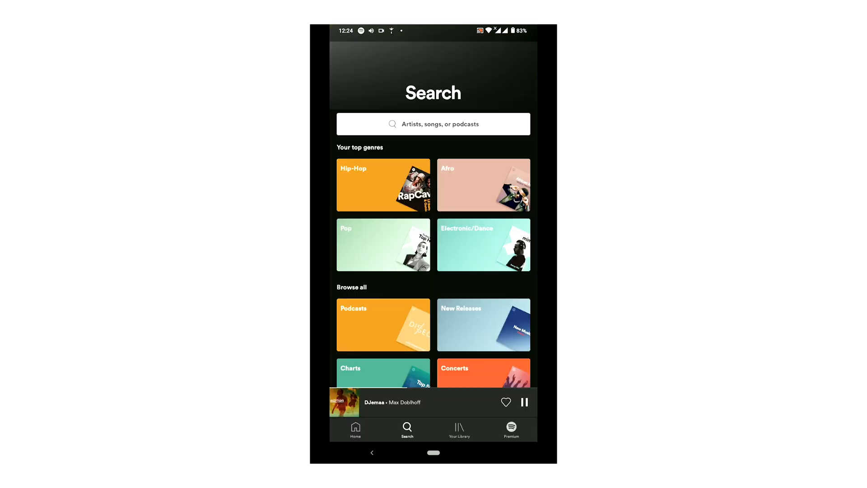
scroll("down", 3)
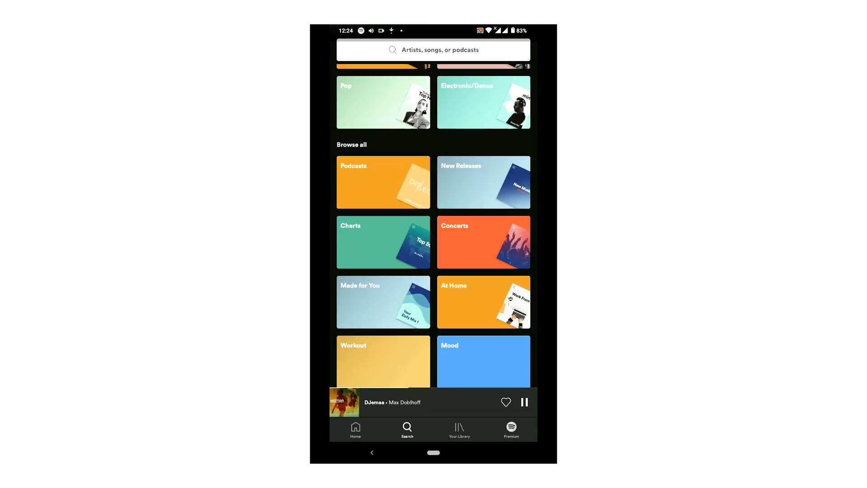
scroll("down", 3)
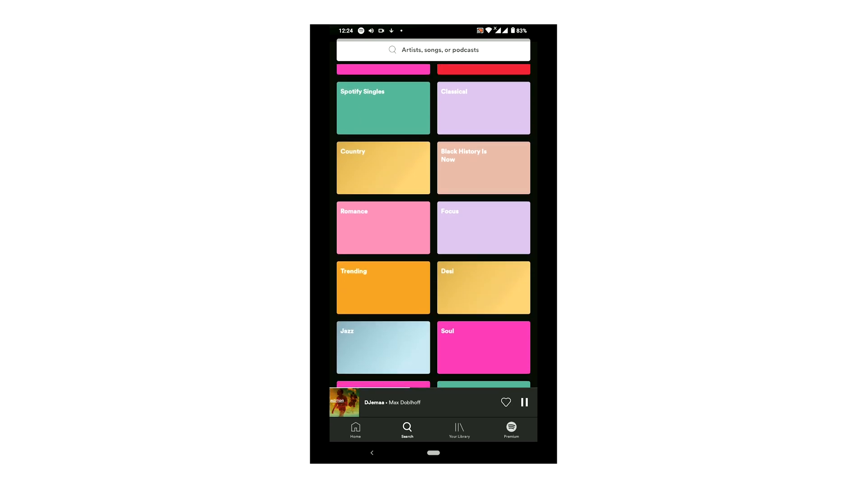